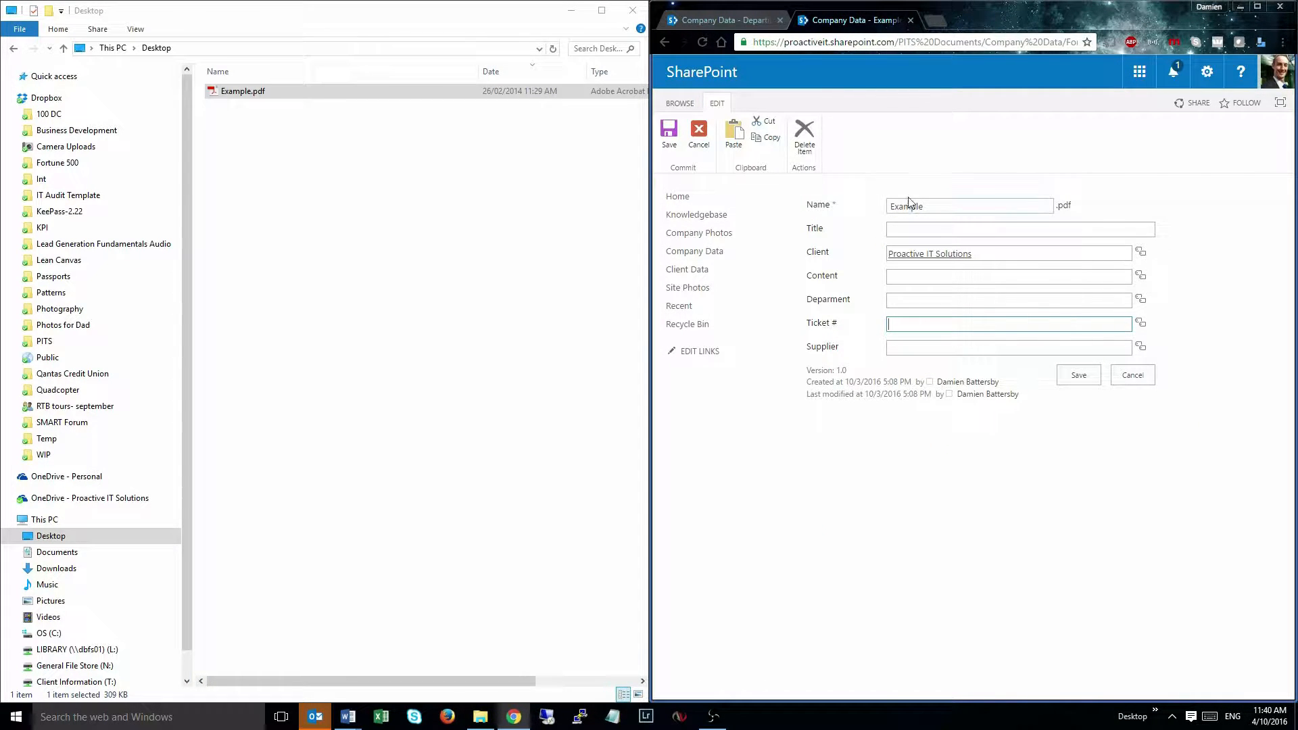
{"action": "mouse_move", "coordinate": [847, 243]}
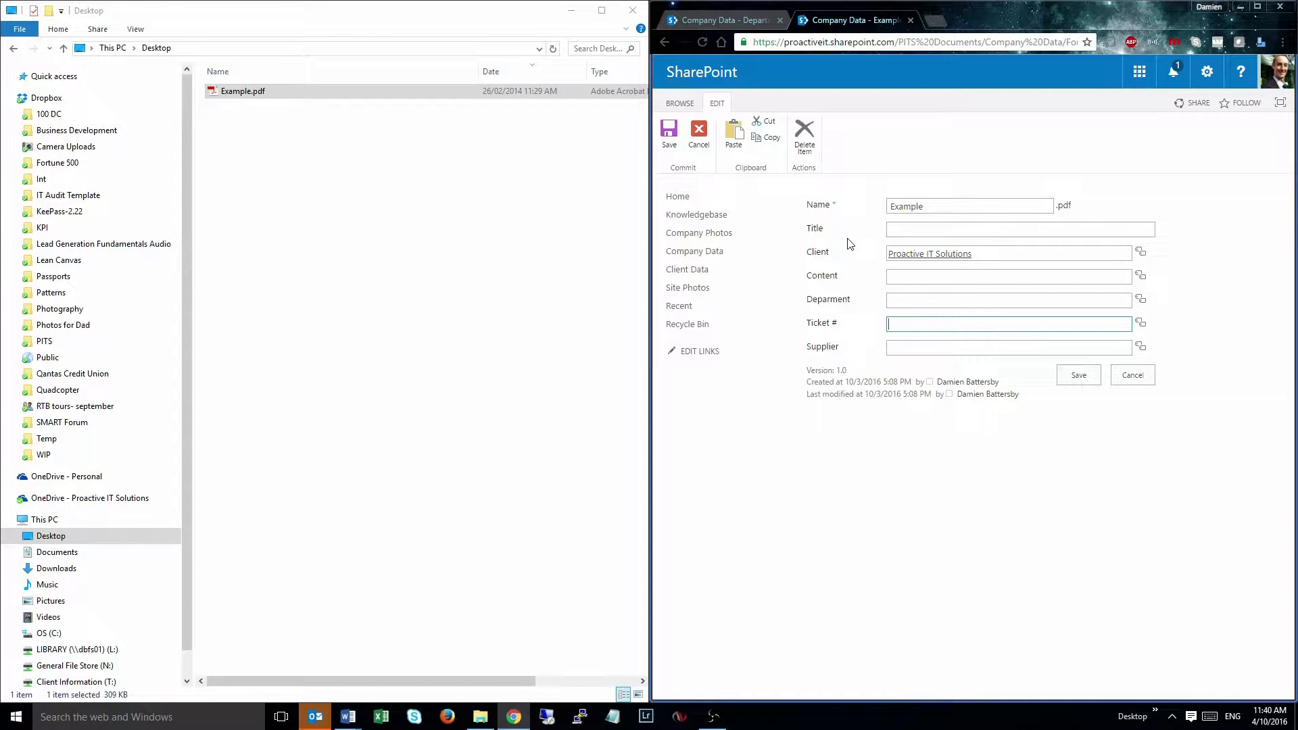
{"action": "mouse_move", "coordinate": [795, 232]}
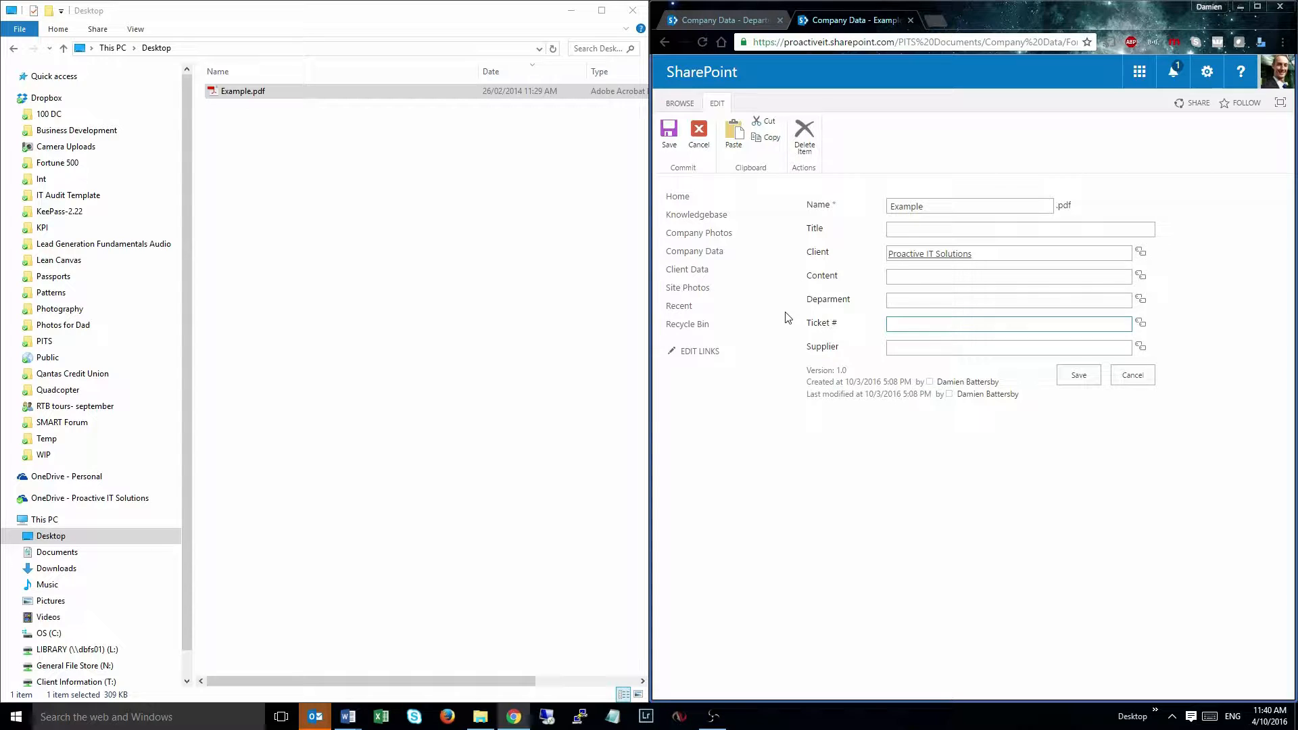
{"action": "mouse_move", "coordinate": [833, 359]}
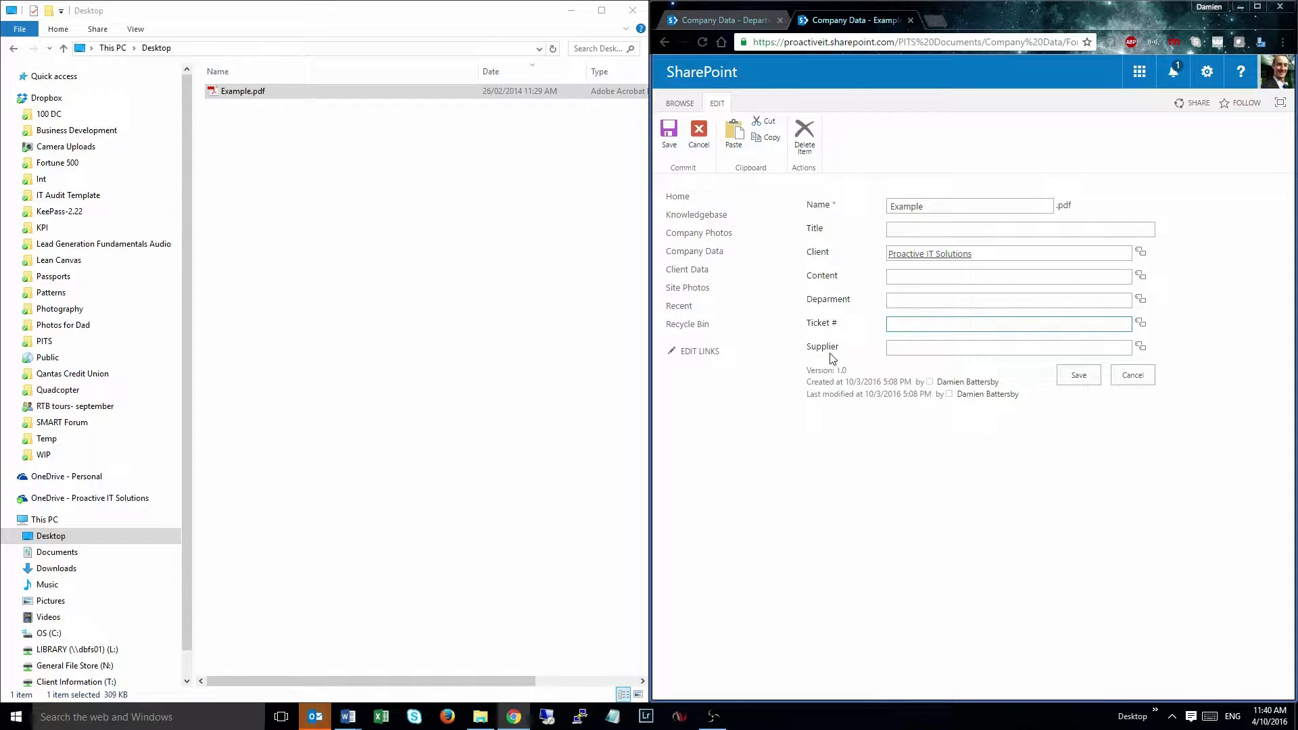
{"action": "mouse_move", "coordinate": [864, 357]}
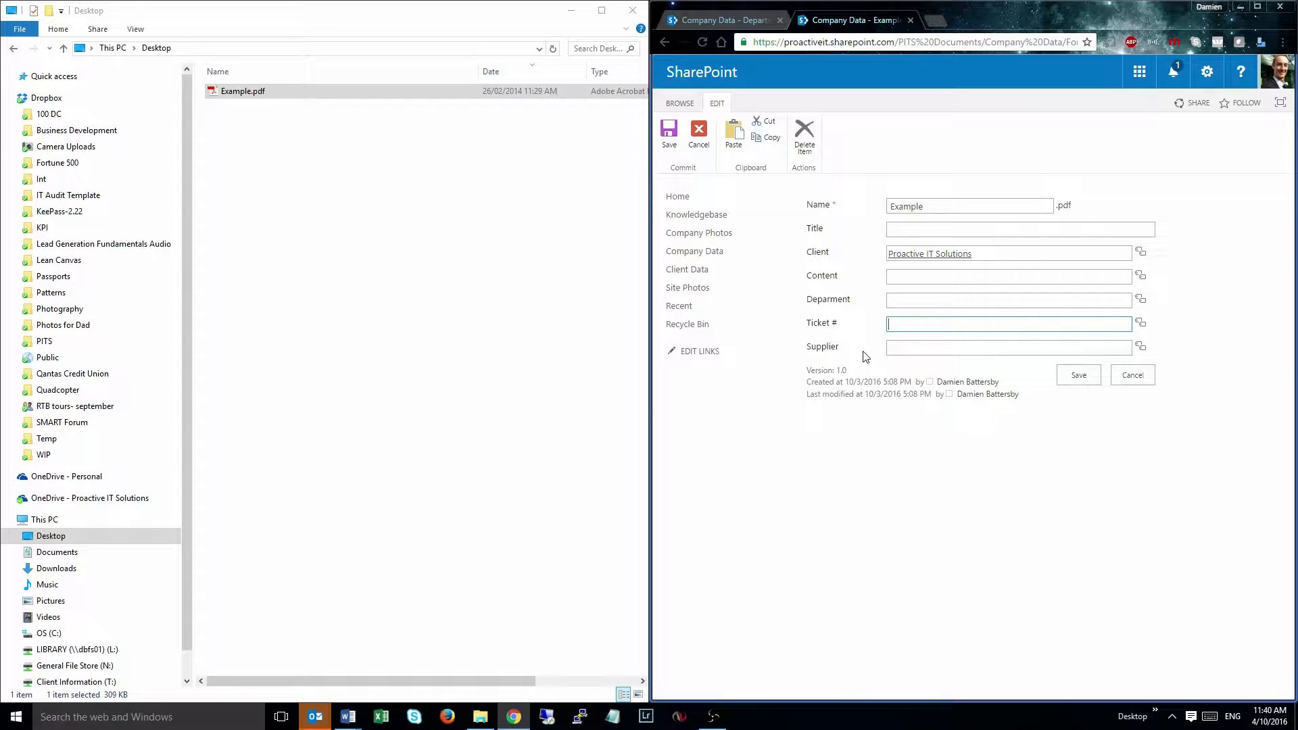
Type 'dicker' into Example.pdf's Supplier field and open the supplier term picker.
{"action": "left_click", "coordinate": [1007, 346]}
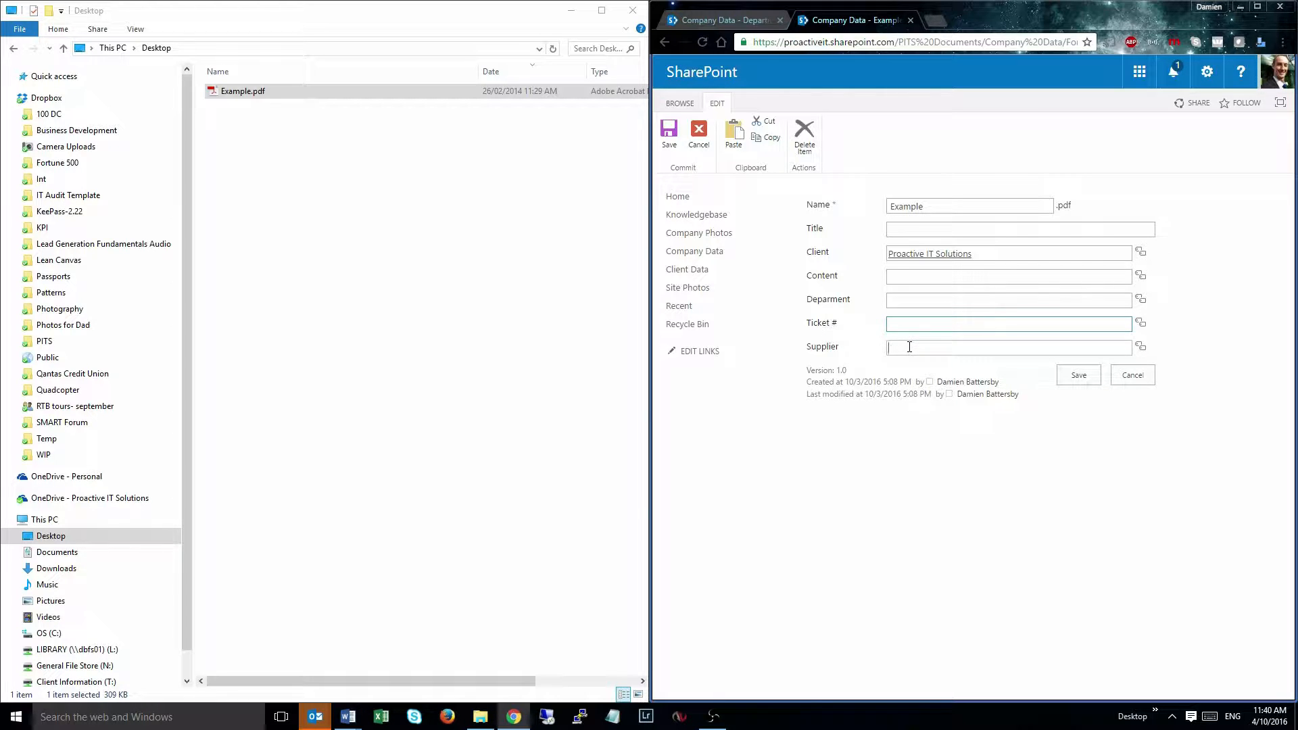
{"action": "type", "text": "dicke"}
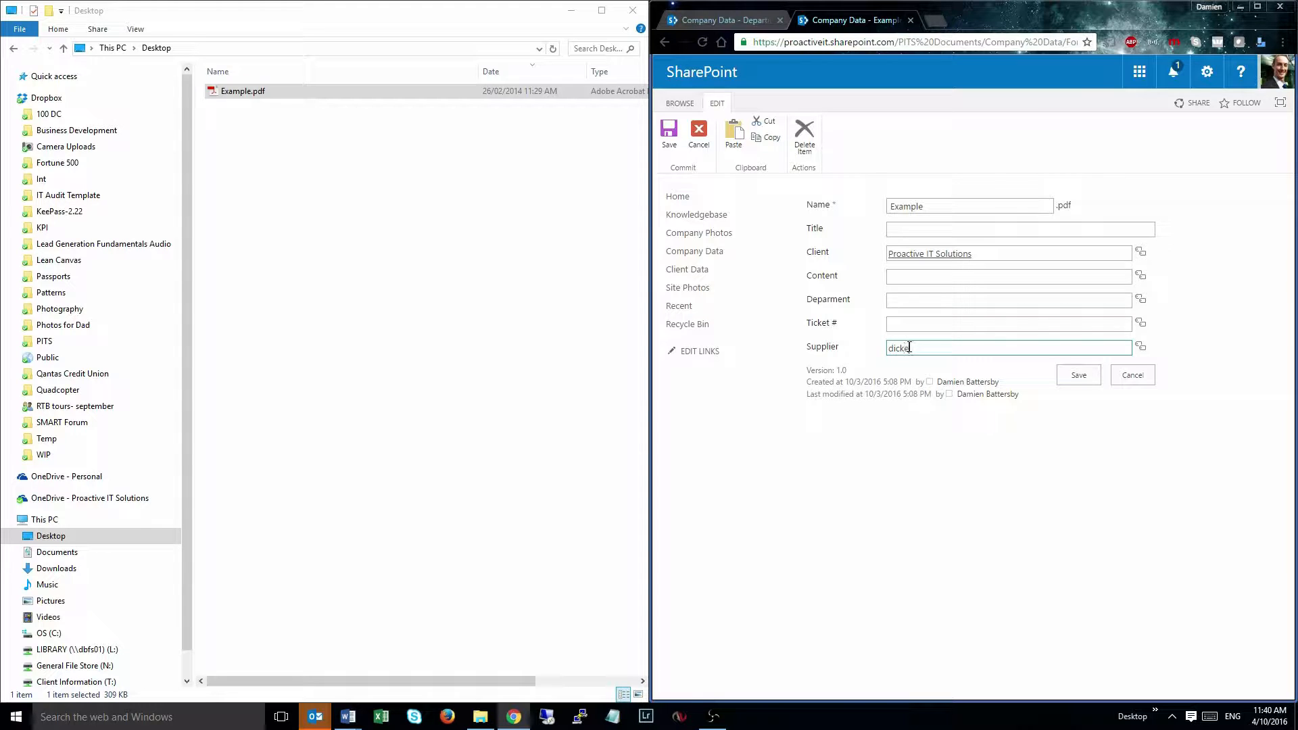
{"action": "mouse_move", "coordinate": [914, 349]}
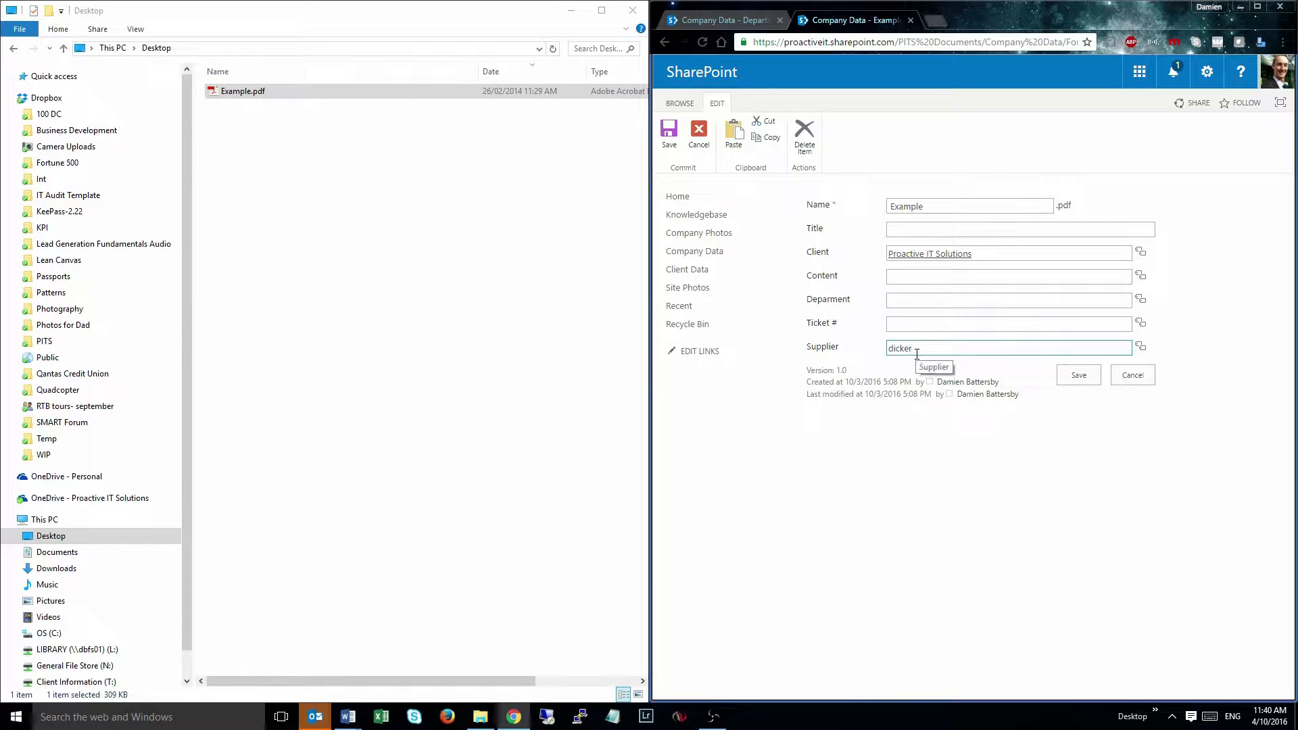
{"action": "left_click", "coordinate": [1077, 373]}
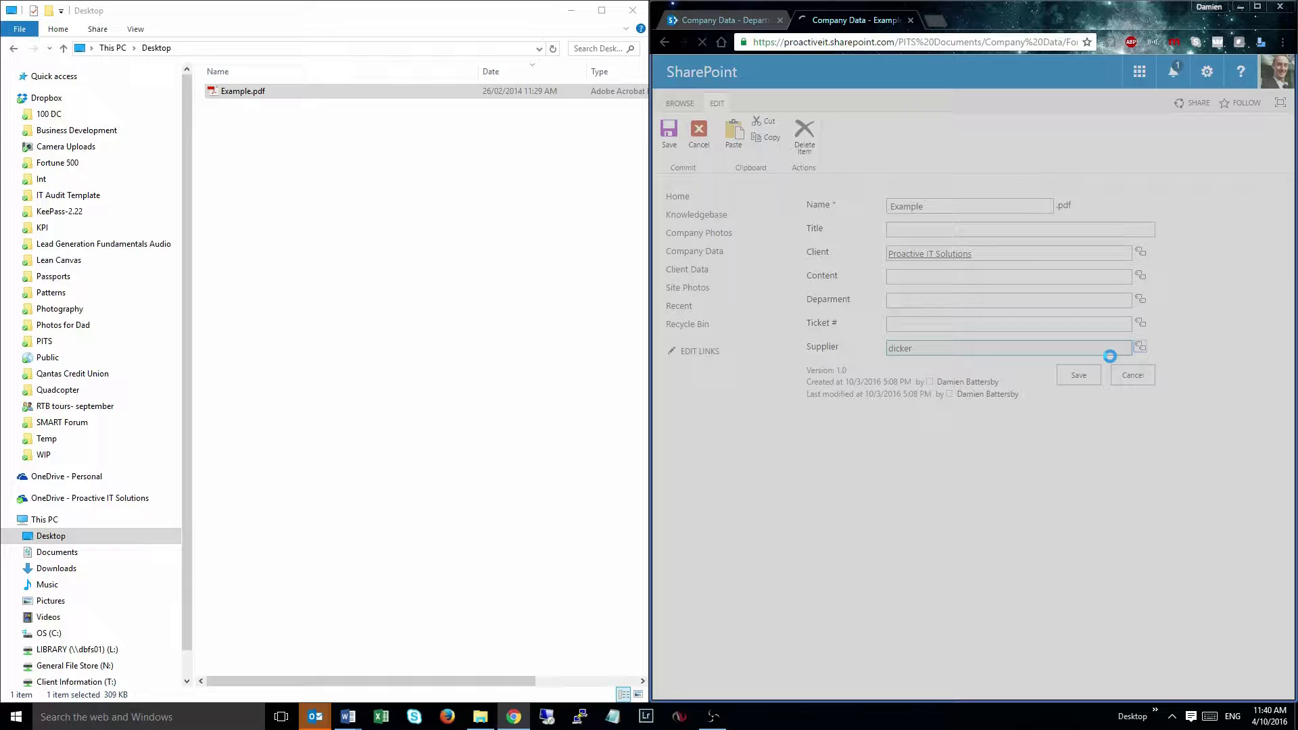
Expand the Supplier term list and page to the next set of suppliers.
{"action": "left_click", "coordinate": [1077, 374]}
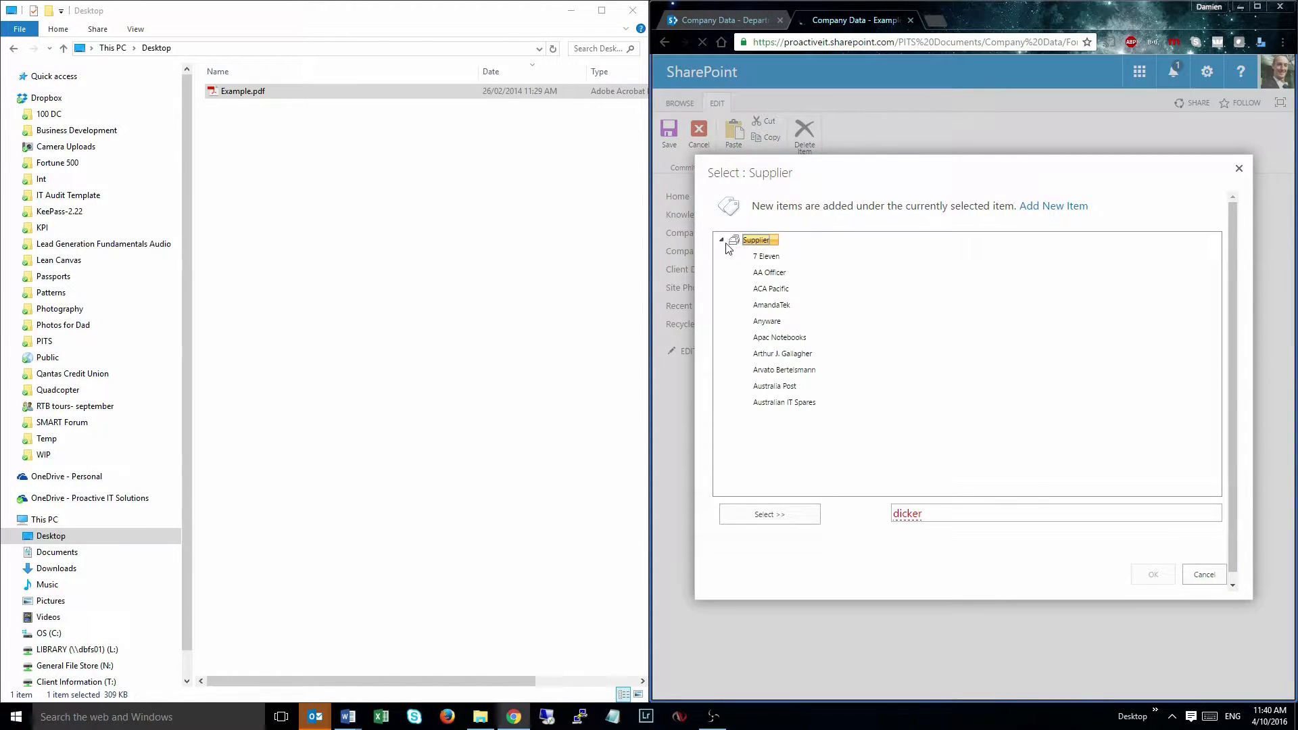
{"action": "left_click", "coordinate": [721, 239]}
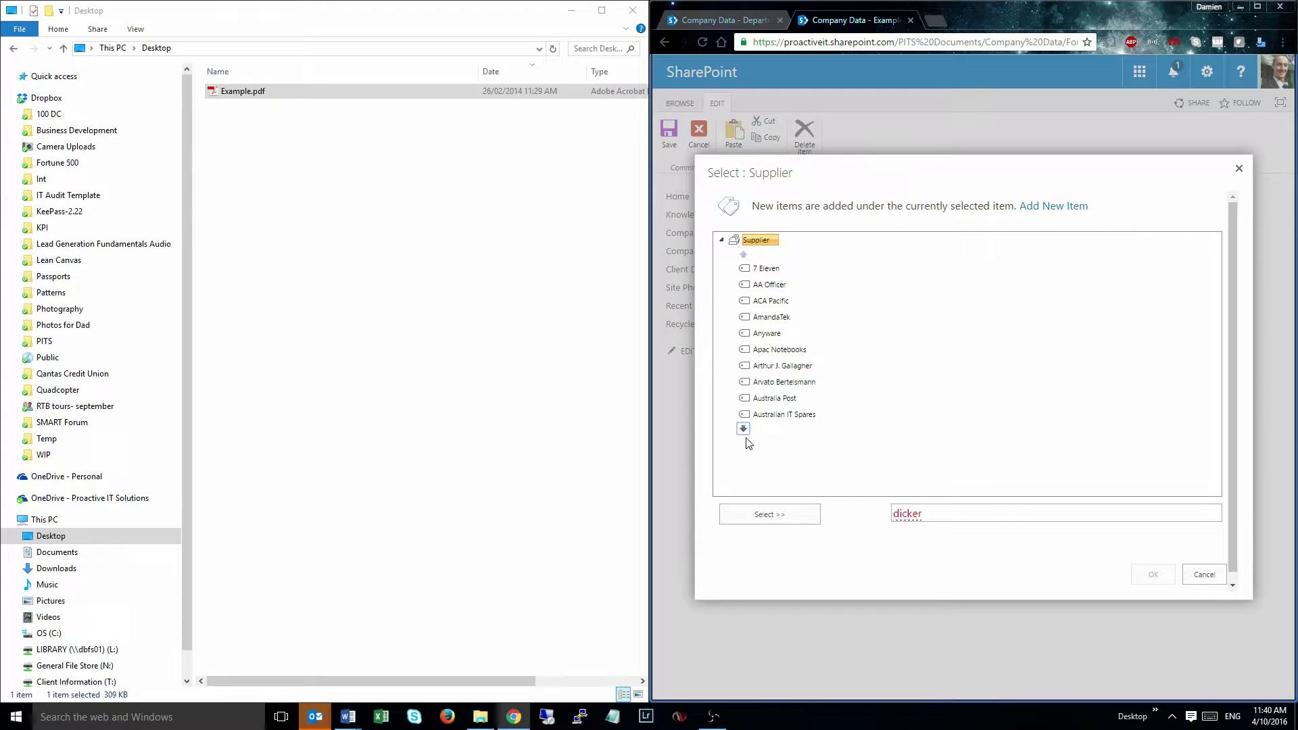
{"action": "left_click", "coordinate": [742, 428]}
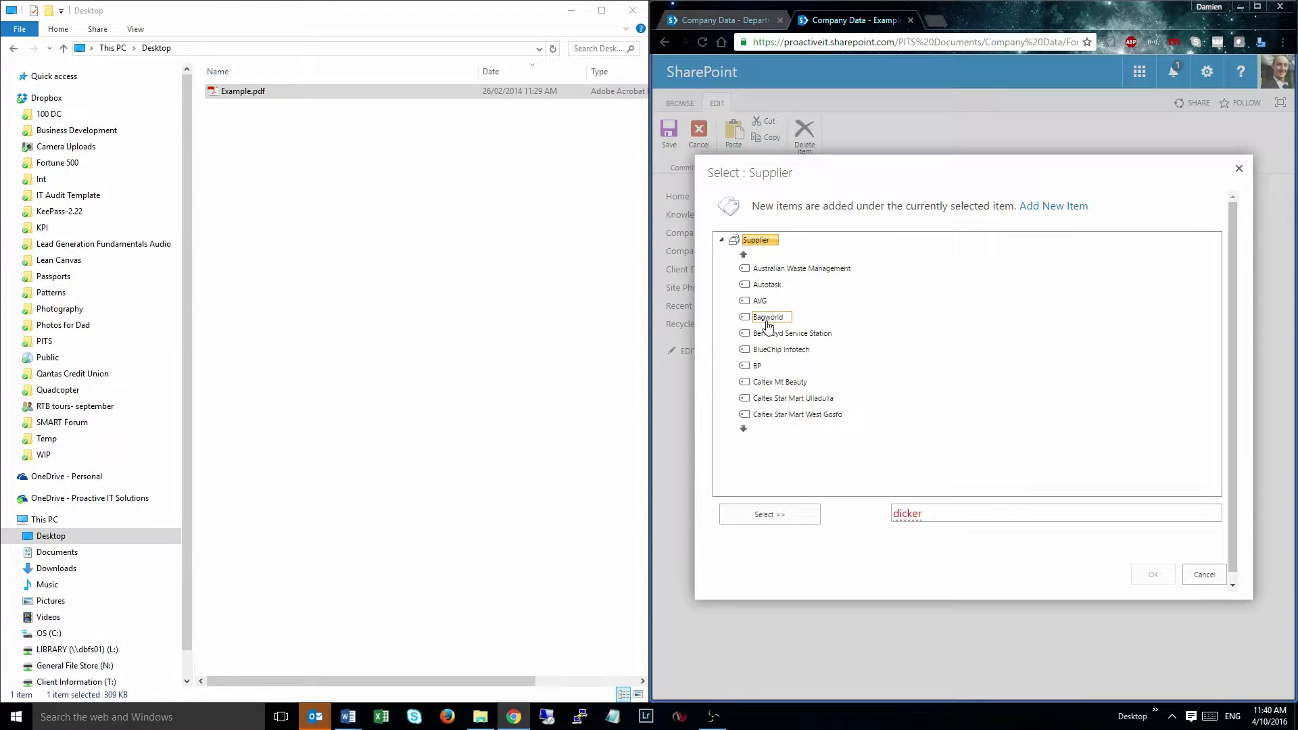
Select AVG from the supplier terms and confirm it as the Supplier tag.
{"action": "left_click", "coordinate": [767, 316]}
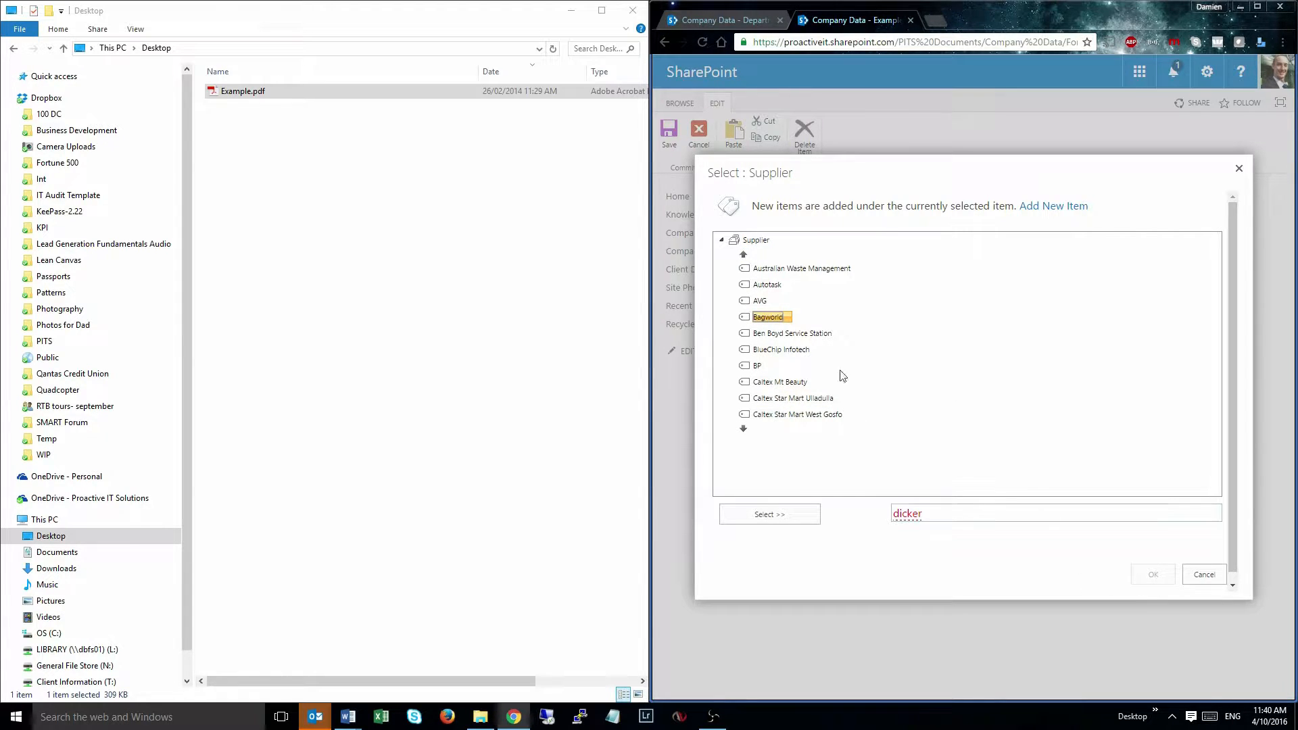
{"action": "left_click", "coordinate": [759, 300]}
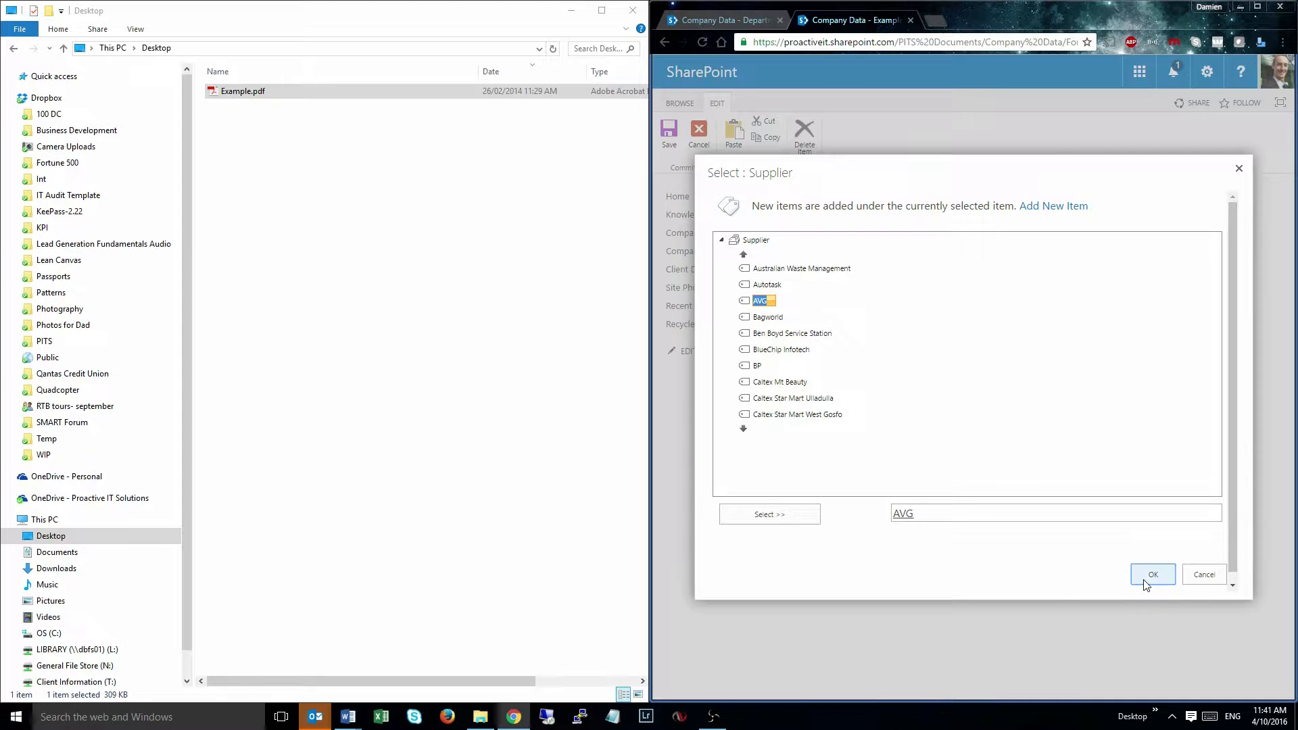
{"action": "left_click", "coordinate": [1151, 574]}
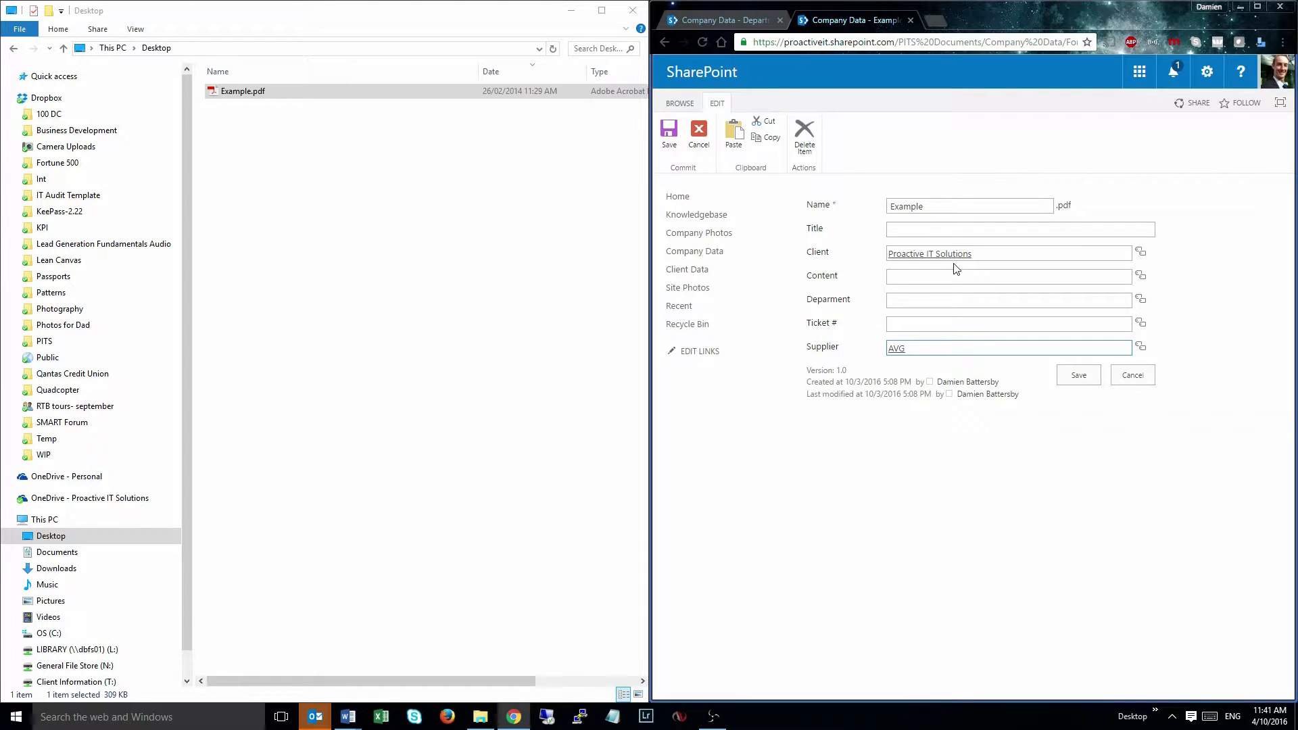